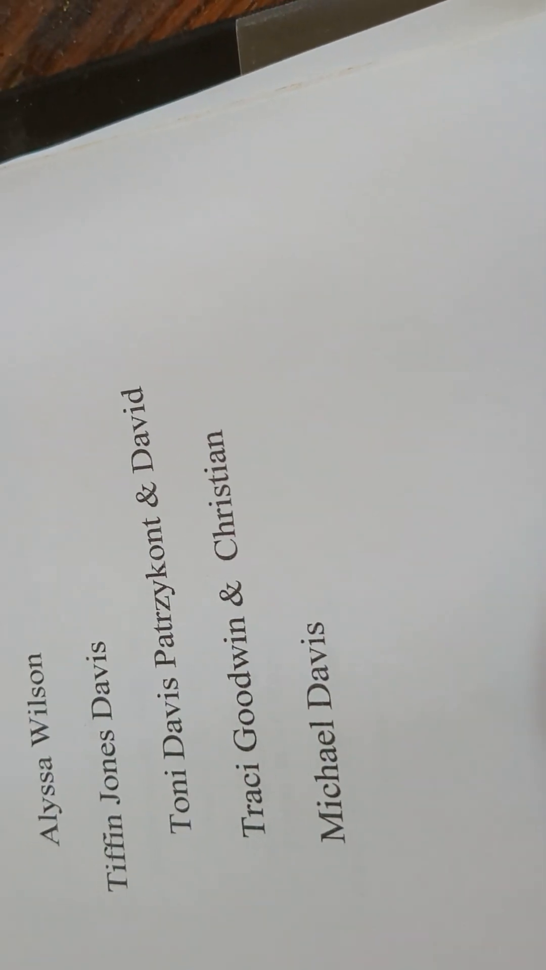
pyautogui.scroll(-3)
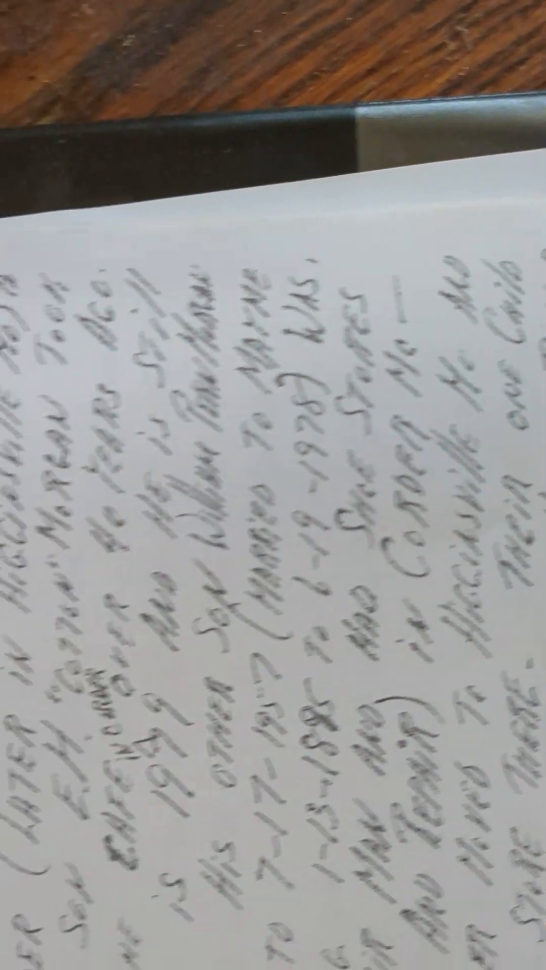
pyautogui.scroll(-3)
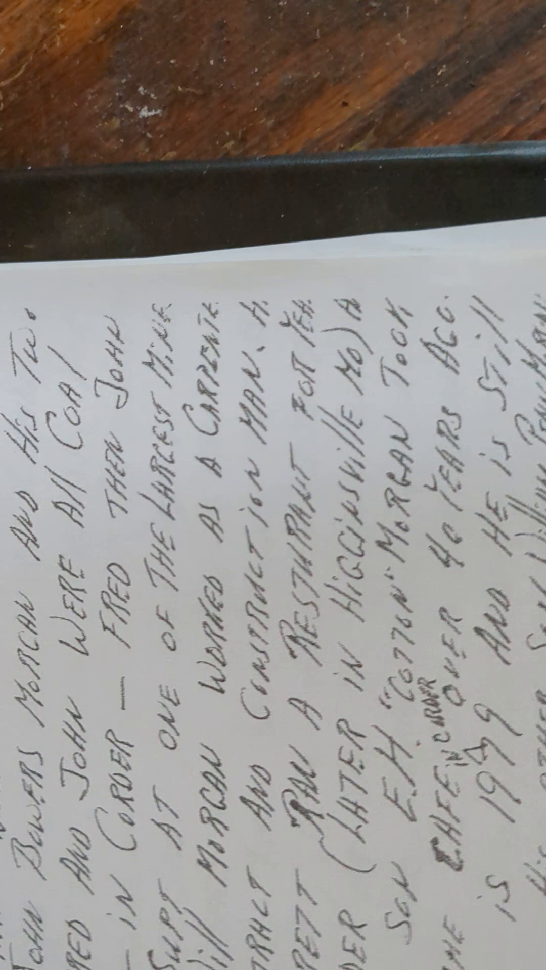